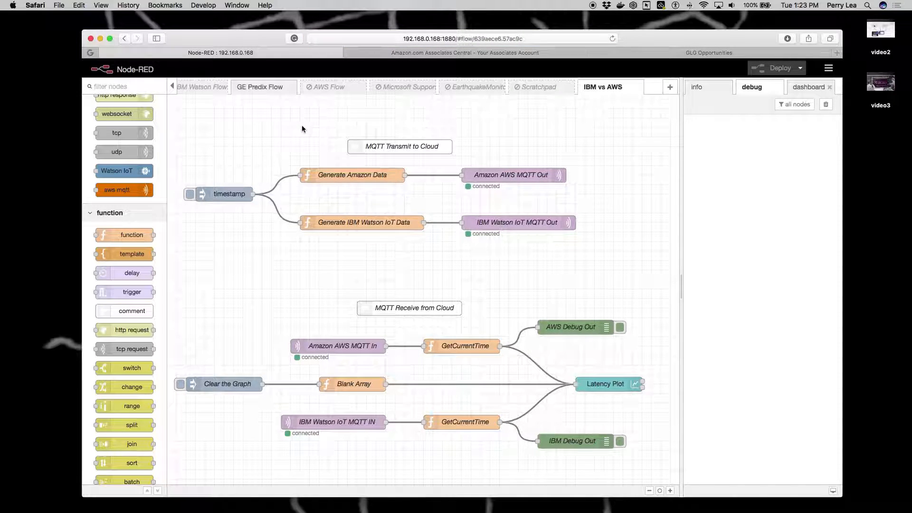
- Bring up Node-RED's main hamburger menu from the IBM vs AWS flow
scroll("up", 3)
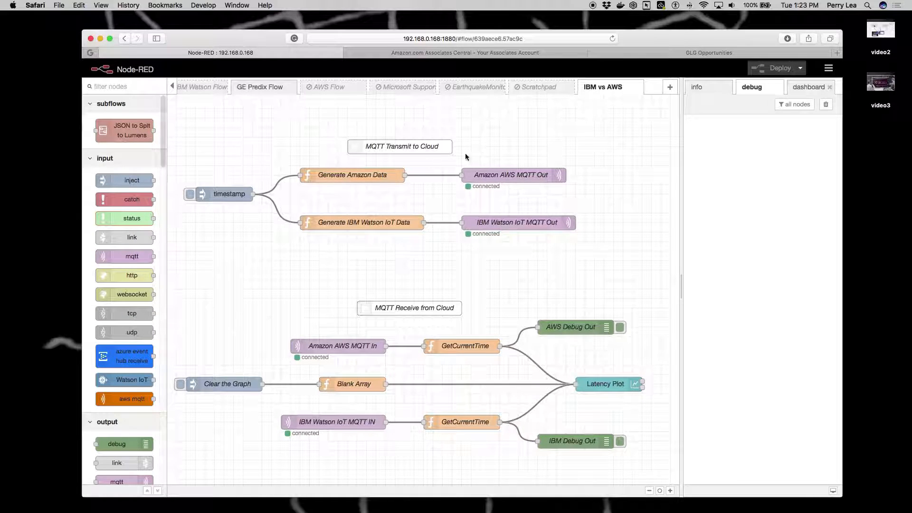
left_click(829, 69)
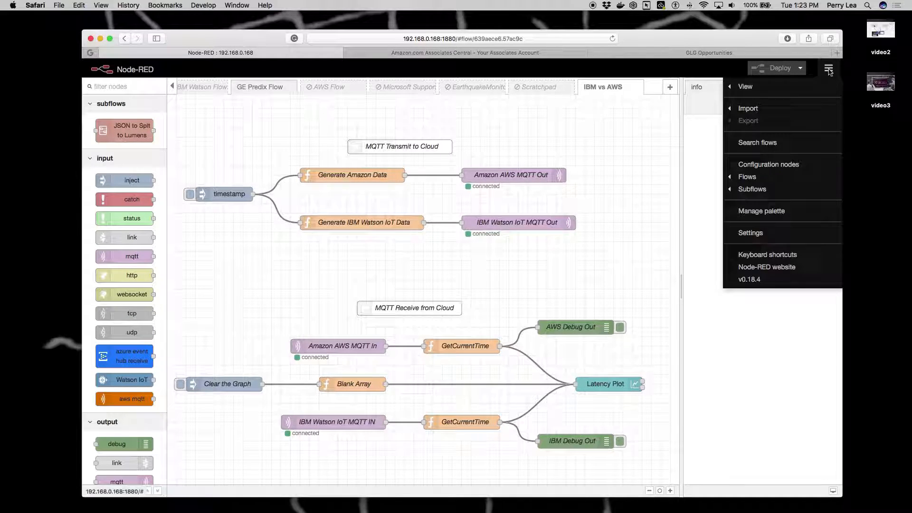
mouse_move(762, 211)
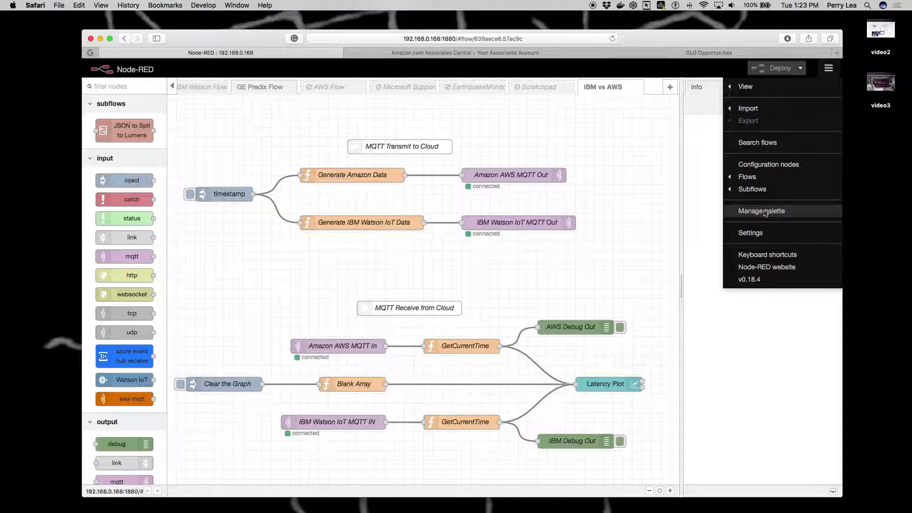
- In Manage palette, scroll the installed Nodes list to the node-red-dashboard module
left_click(761, 211)
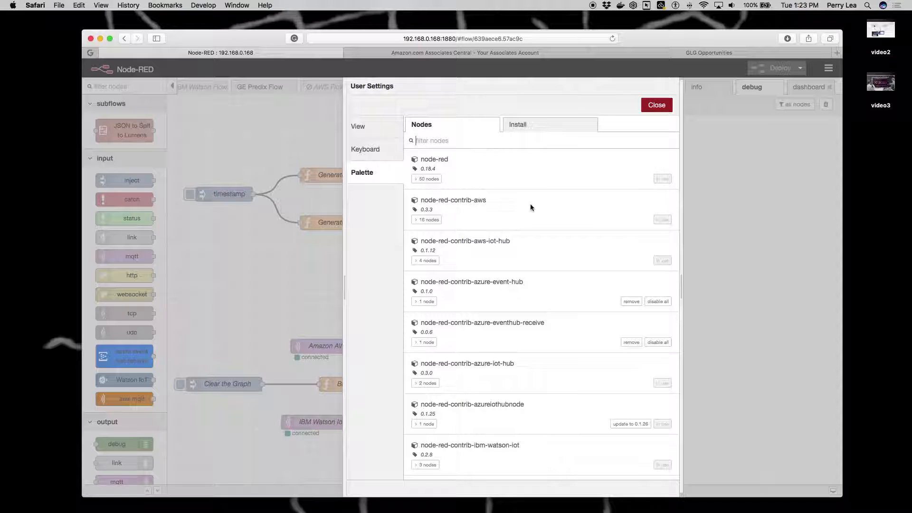
scroll("down", 3)
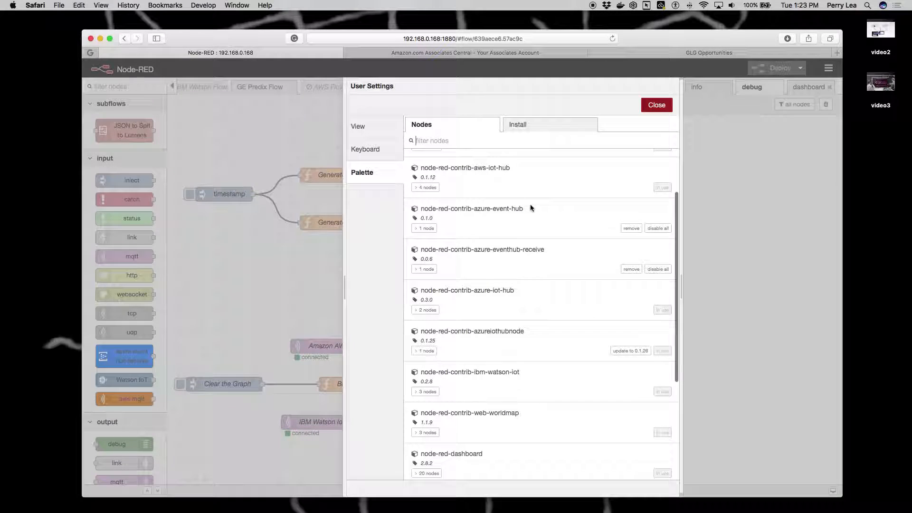
scroll("down", 3)
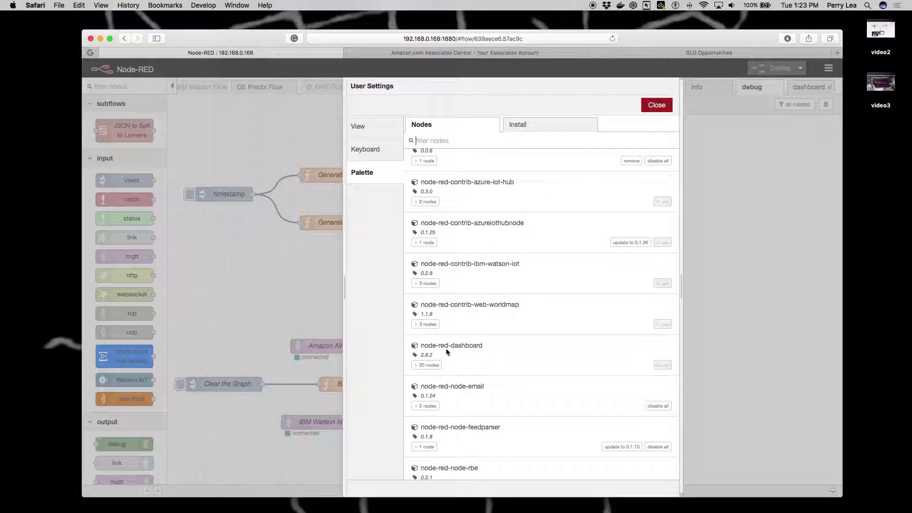
double_click(451, 345)
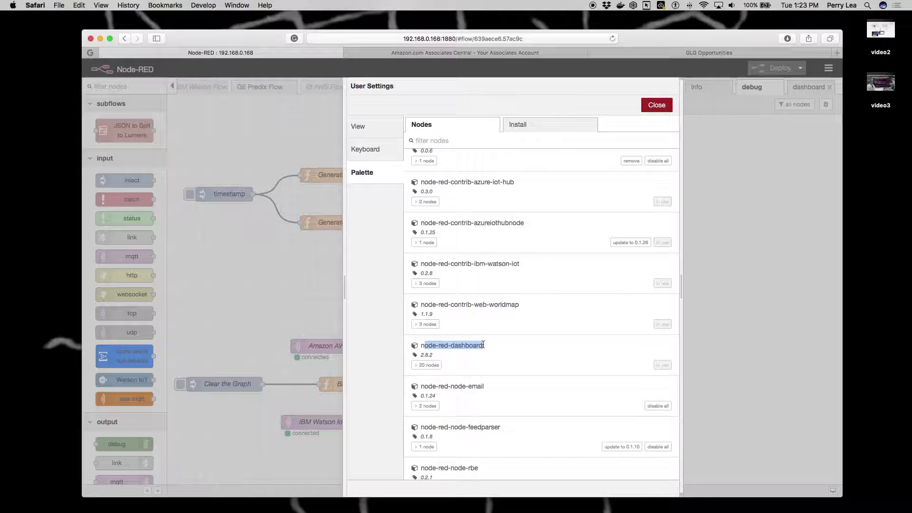
mouse_move(442, 357)
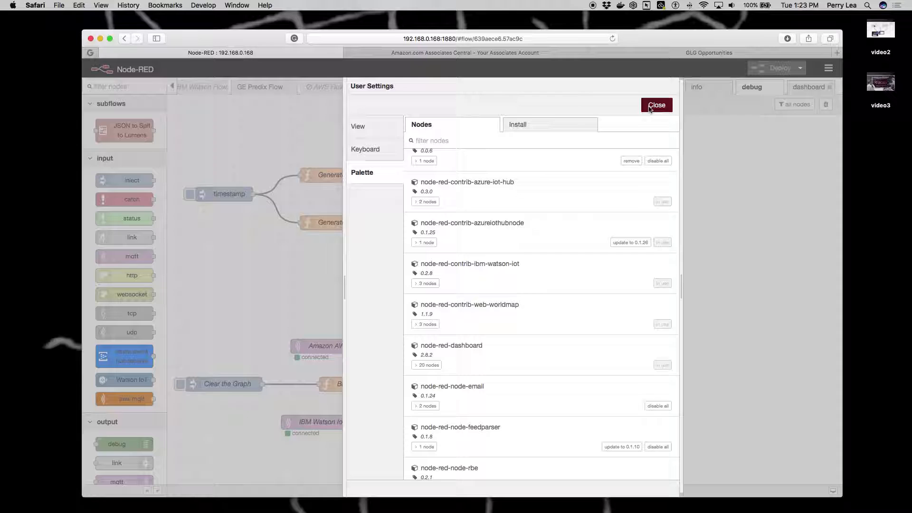
- In the Install list, search modules for 'dashboard'
left_click(517, 124)
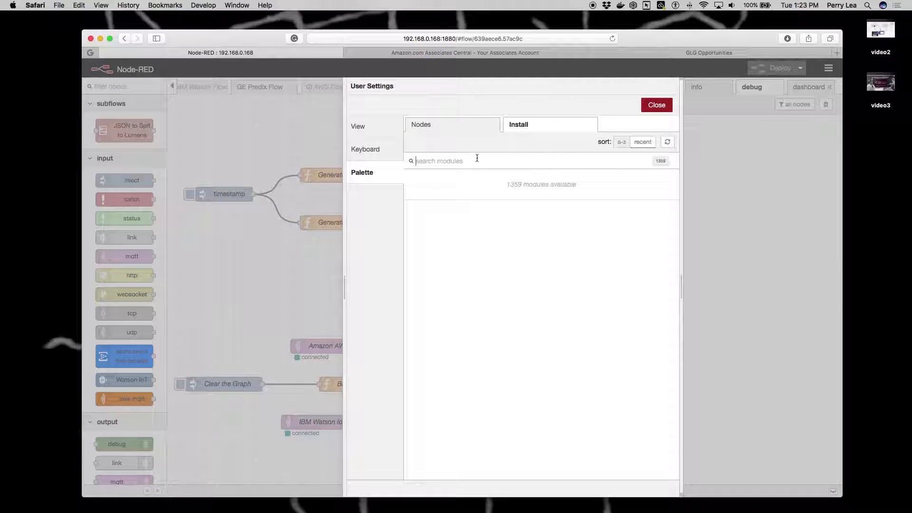
type("dashboard")
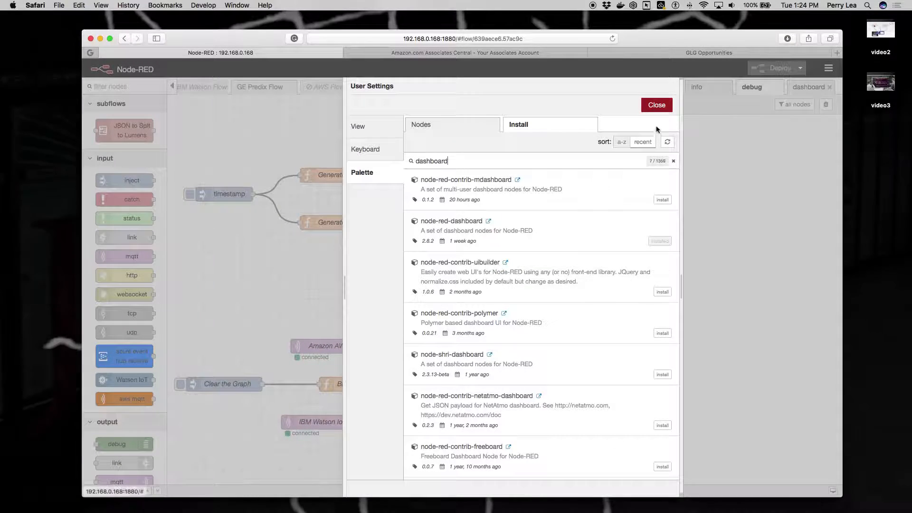
- Close the palette settings, returning to the IBM vs AWS flow canvas
left_click(657, 105)
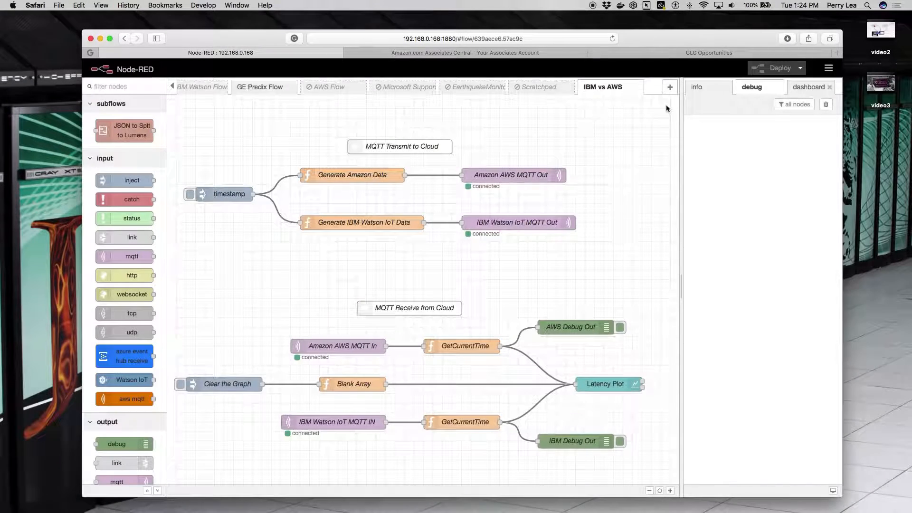
mouse_move(310, 258)
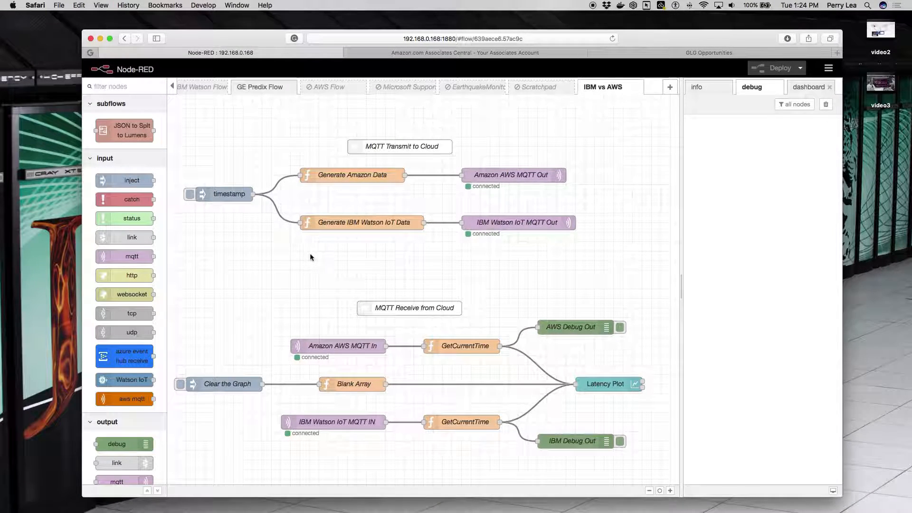
mouse_move(222, 148)
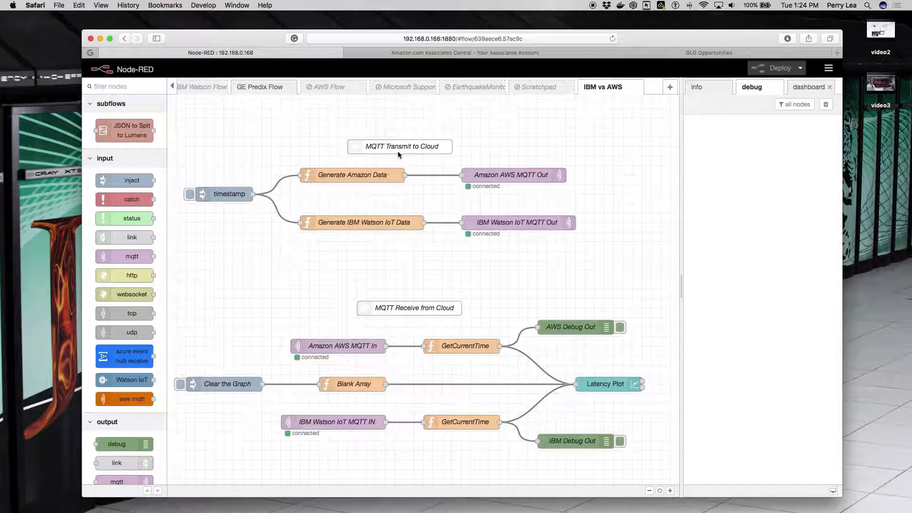
mouse_move(408, 330)
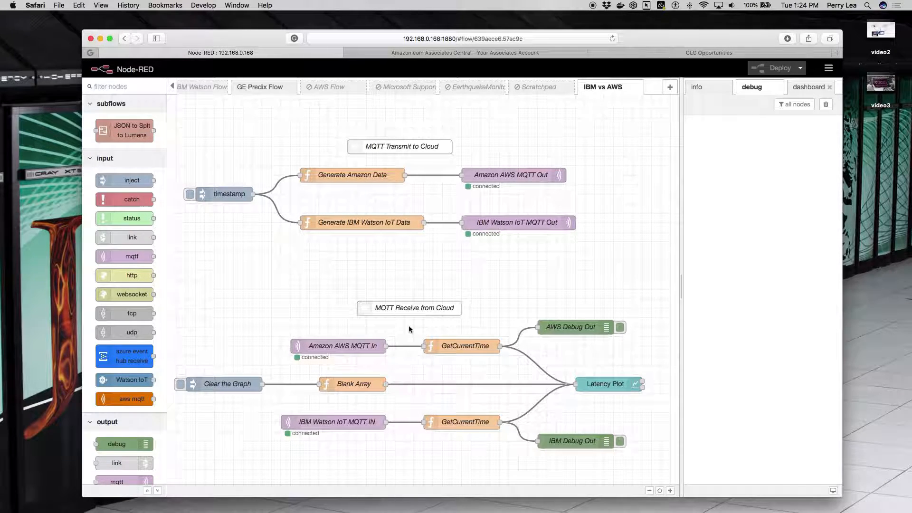
mouse_move(253, 216)
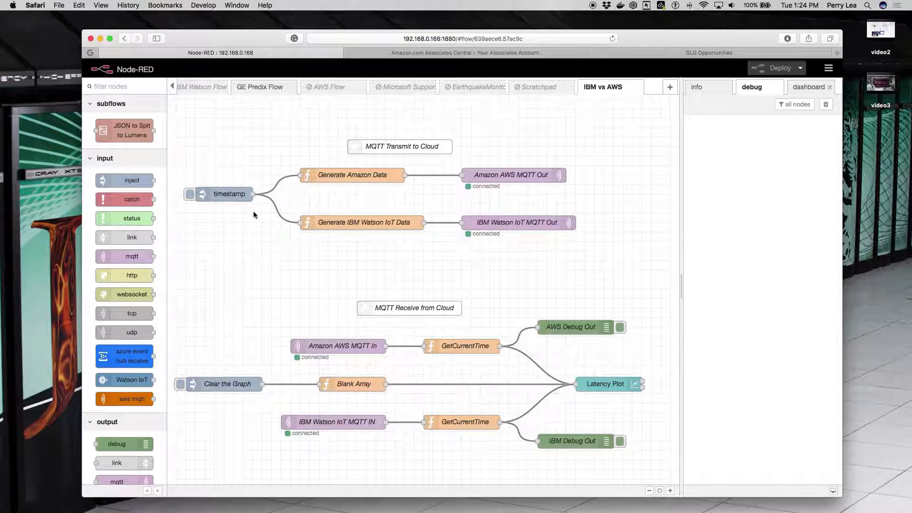
mouse_move(575, 199)
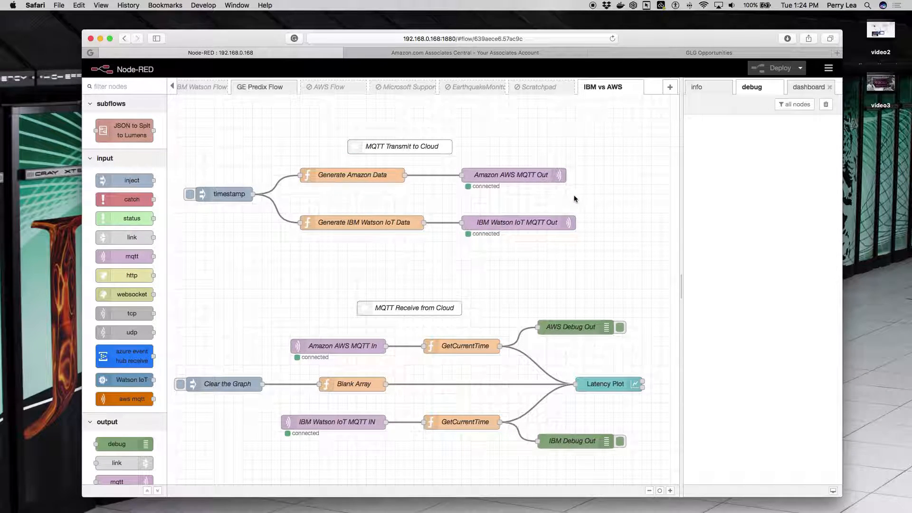
mouse_move(560, 205)
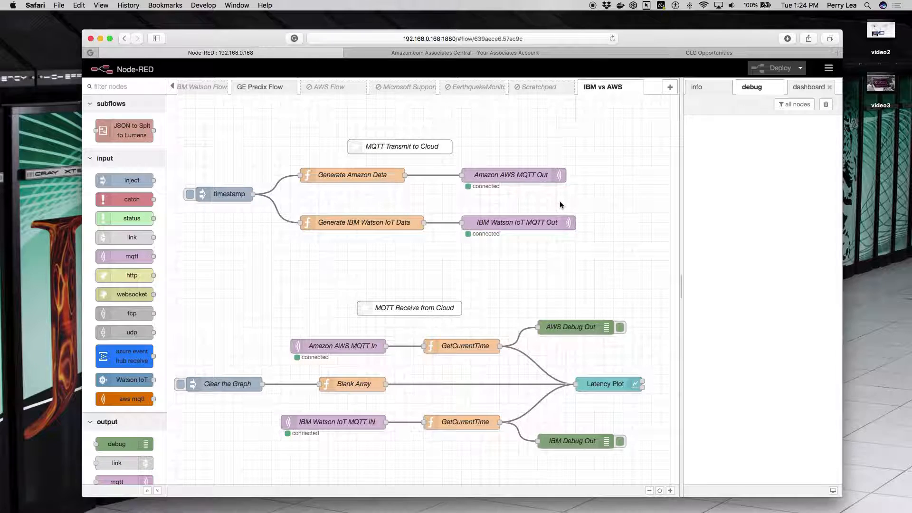
mouse_move(227, 205)
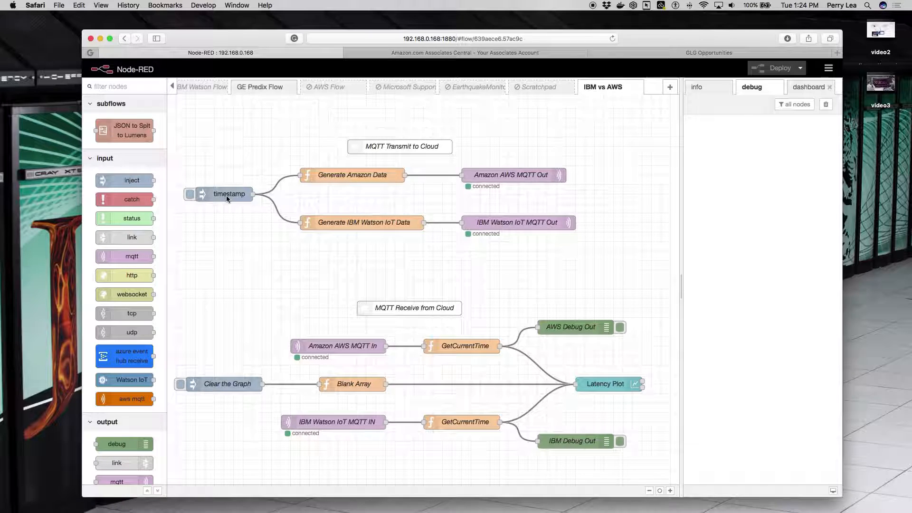
- Set the timestamp inject node to repeat at an interval of every 3 seconds and confirm
double_click(227, 194)
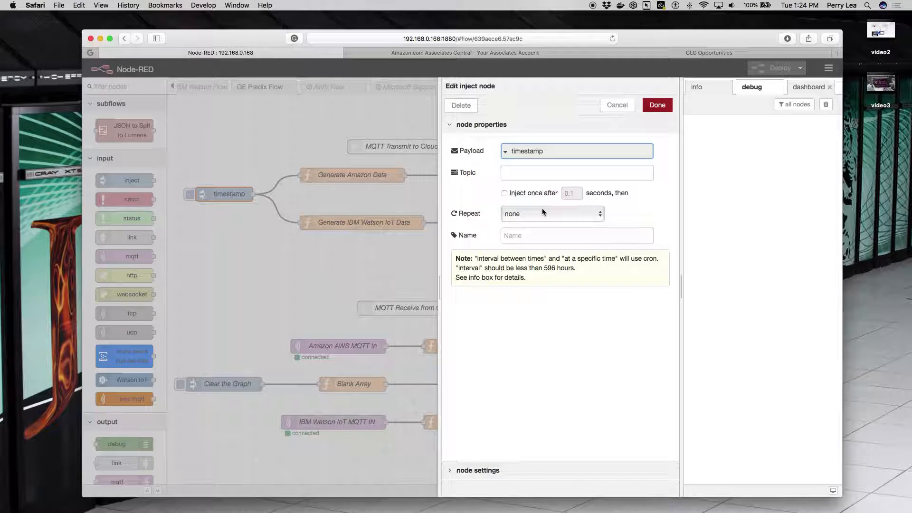
left_click(551, 214)
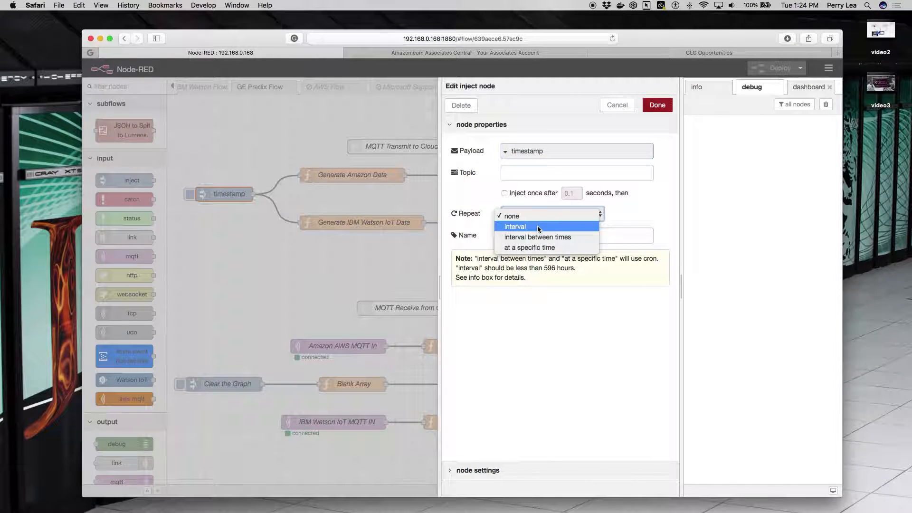
left_click(514, 226)
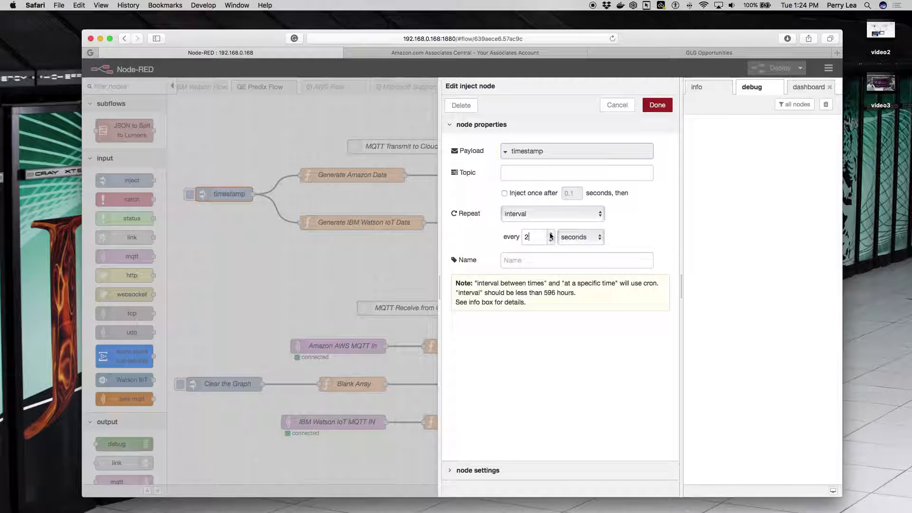
left_click(550, 234)
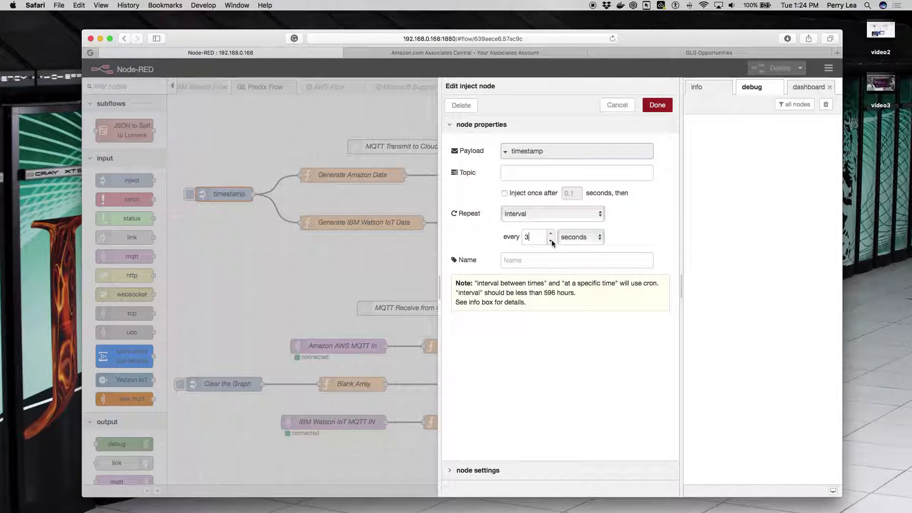
mouse_move(362, 229)
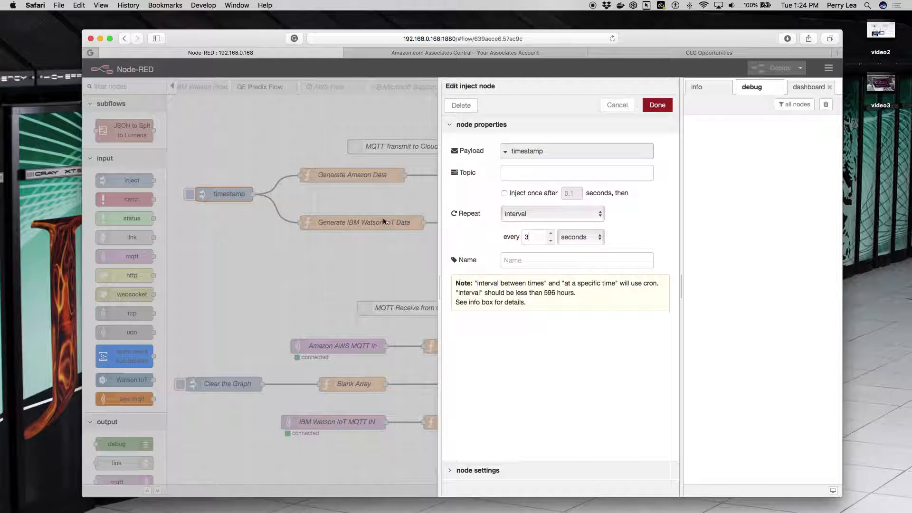
mouse_move(380, 187)
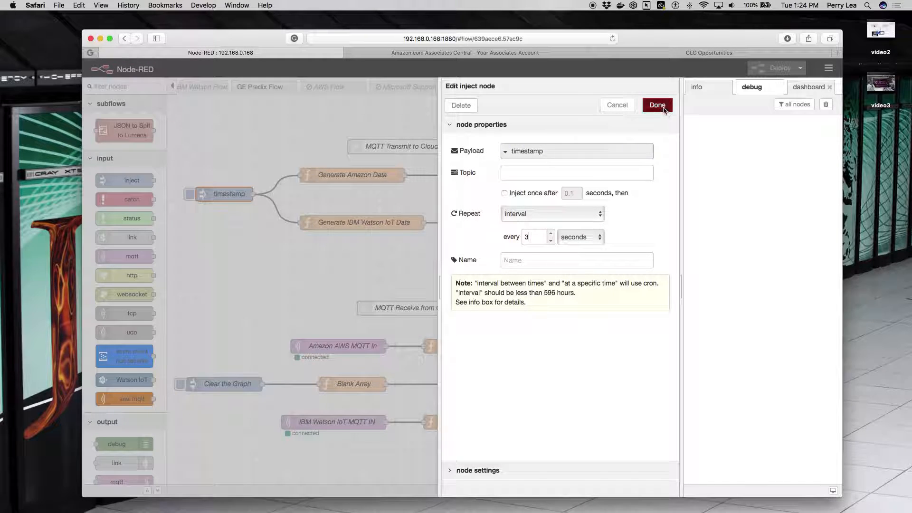
left_click(657, 105)
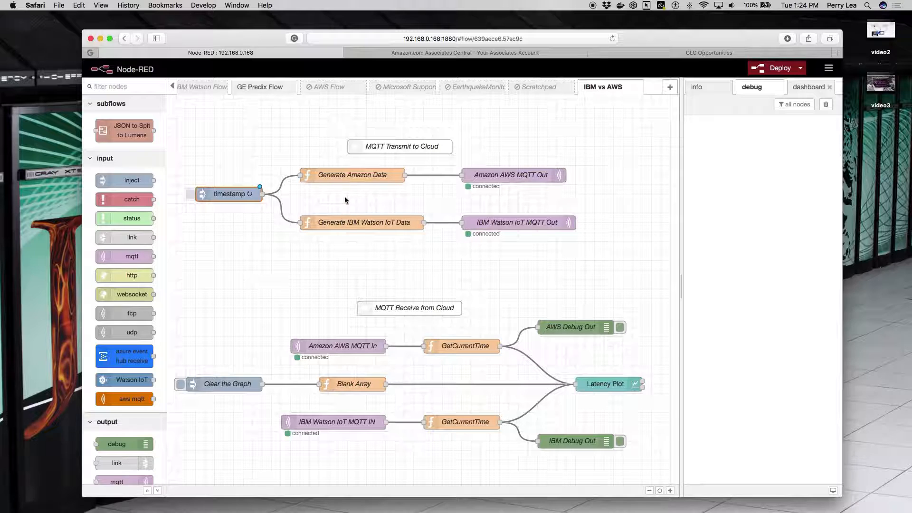
mouse_move(362, 179)
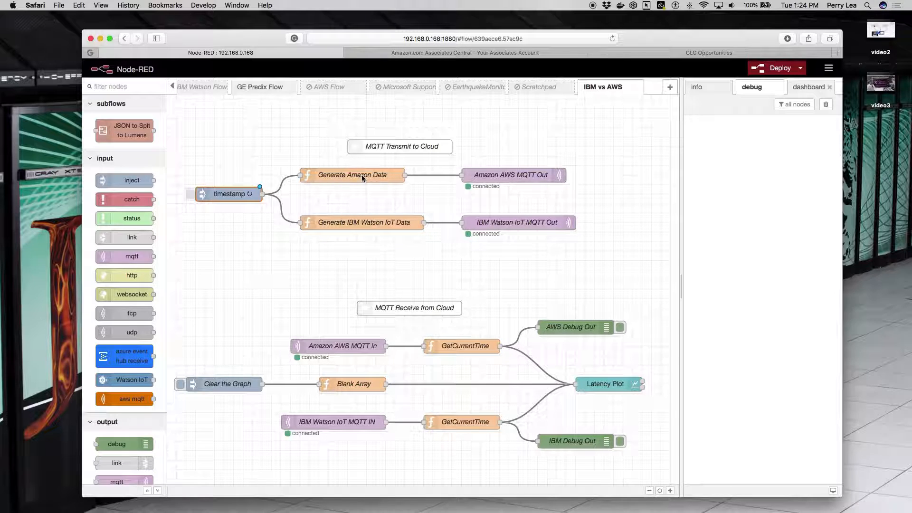
double_click(352, 175)
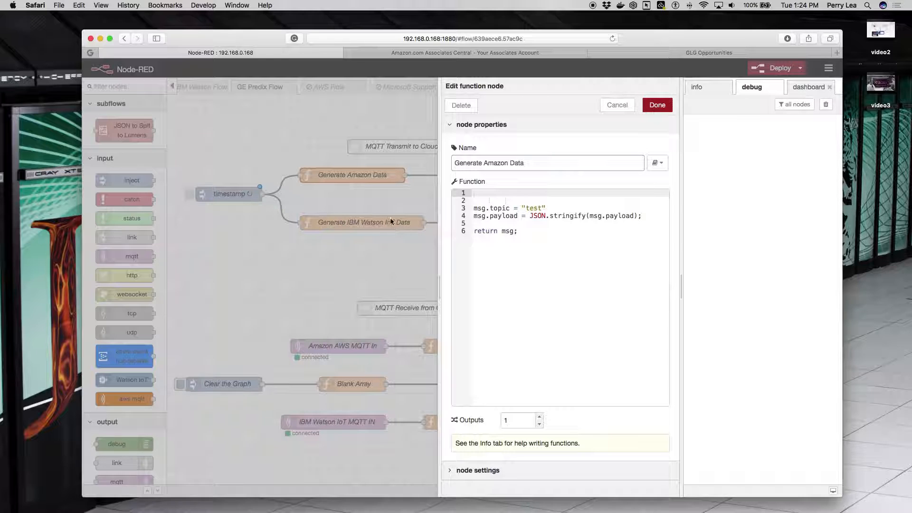
mouse_move(341, 196)
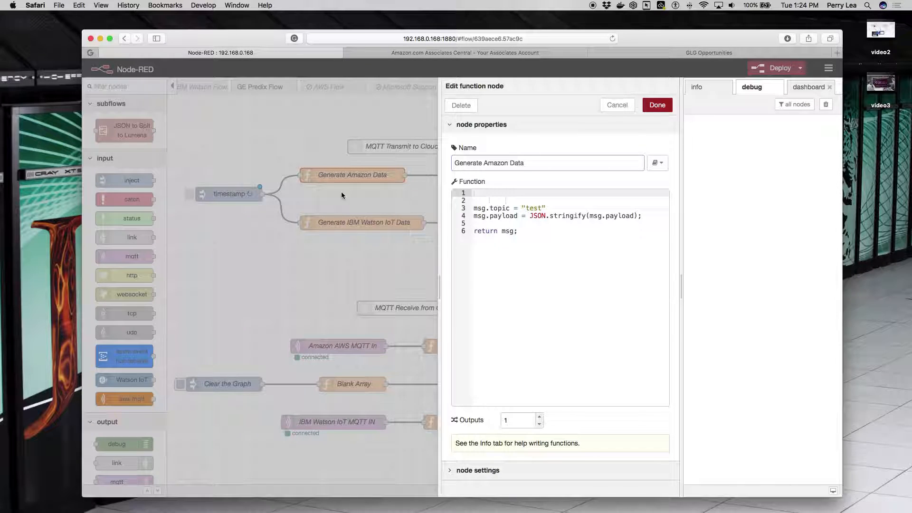
mouse_move(424, 242)
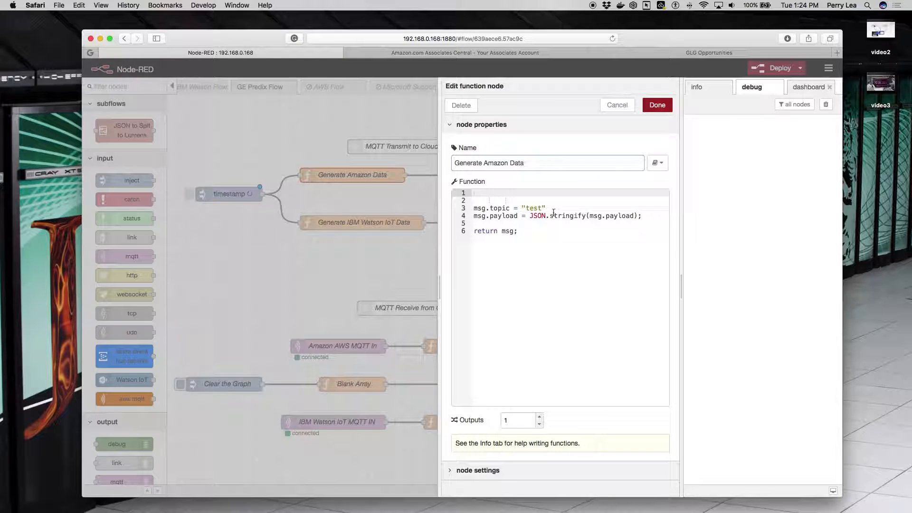
mouse_move(545, 231)
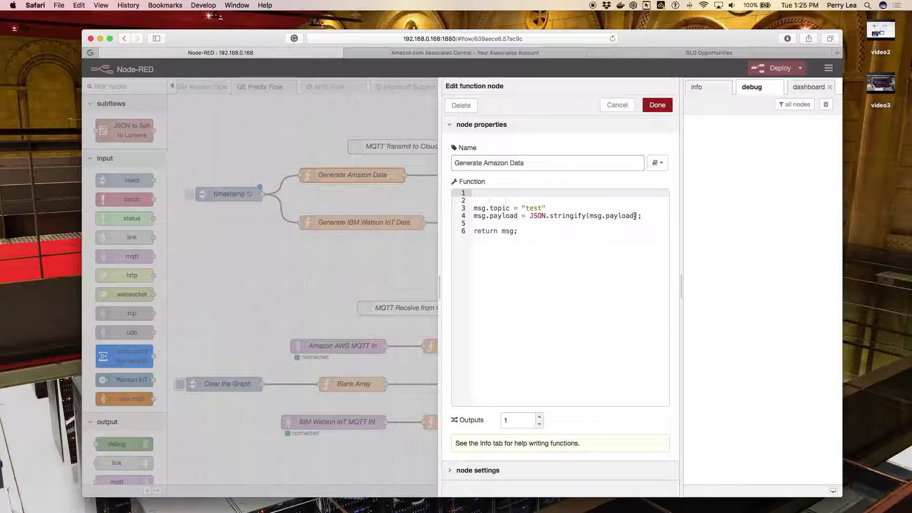
mouse_move(265, 219)
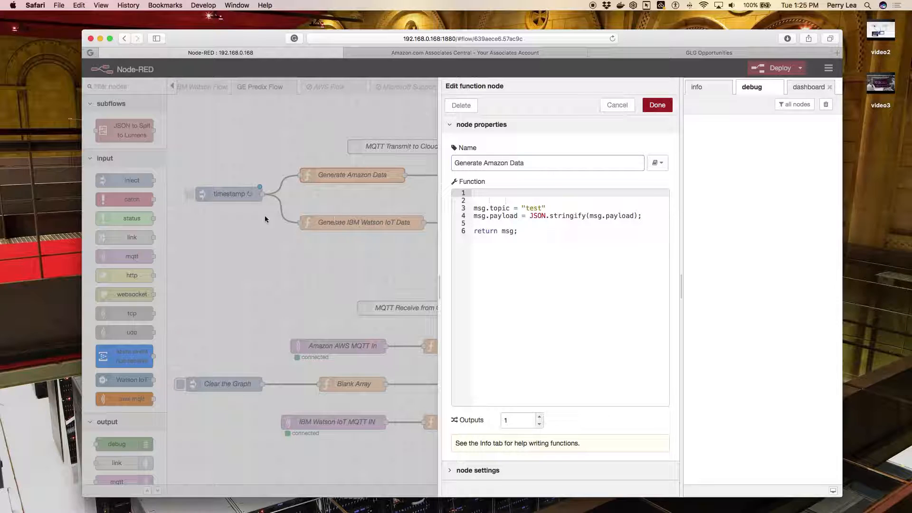
mouse_move(230, 195)
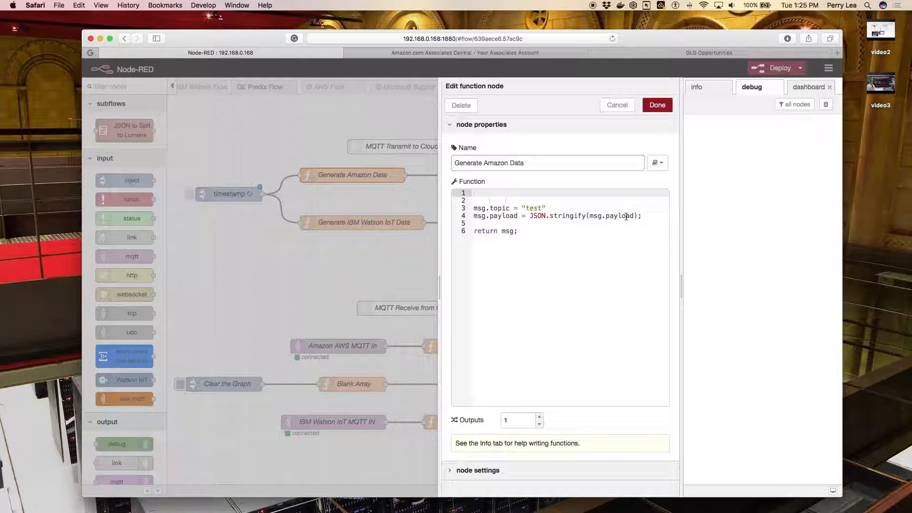
left_click(657, 106)
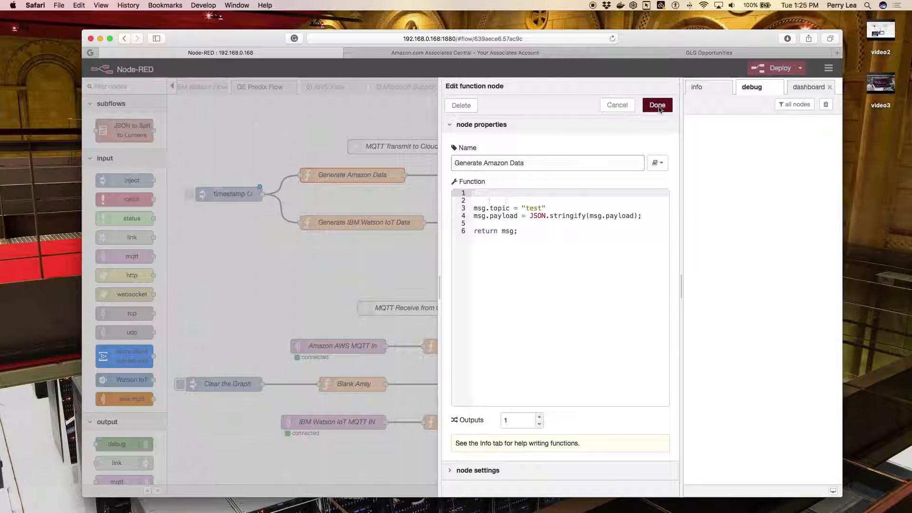
left_click(657, 106)
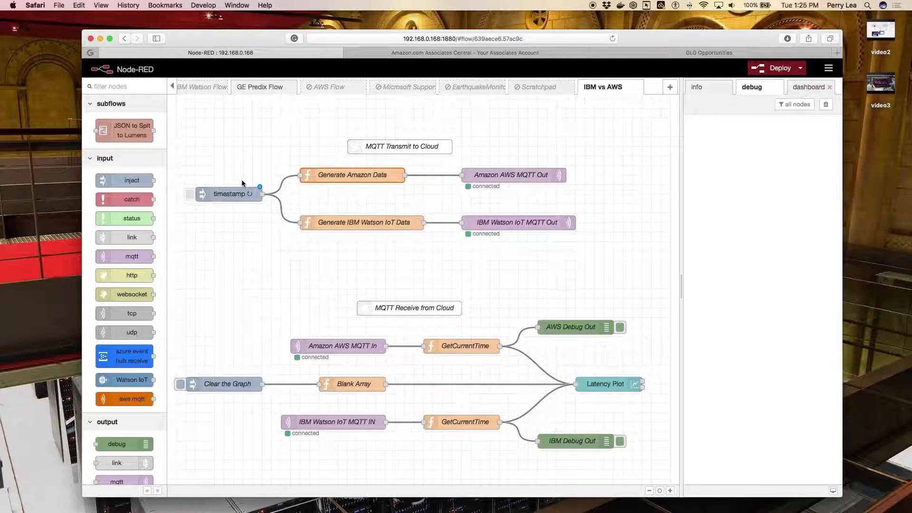
mouse_move(284, 236)
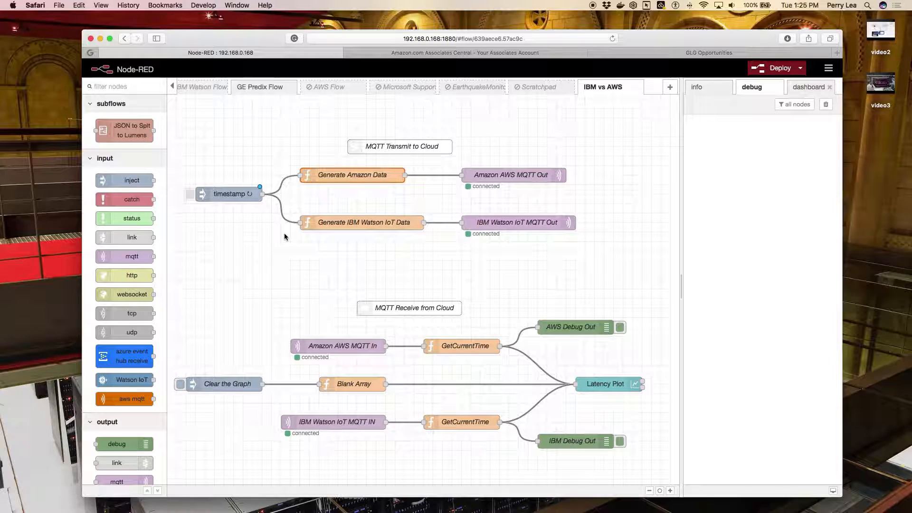
mouse_move(309, 163)
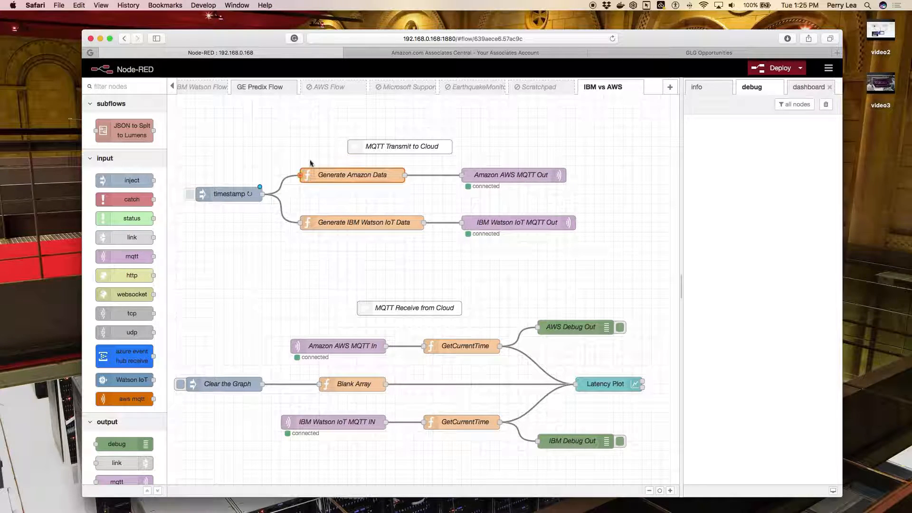
mouse_move(231, 196)
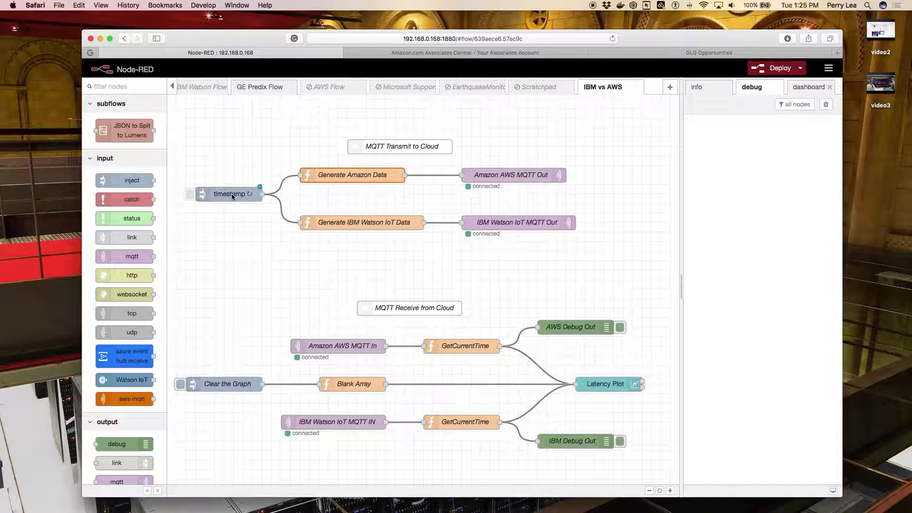
mouse_move(517, 178)
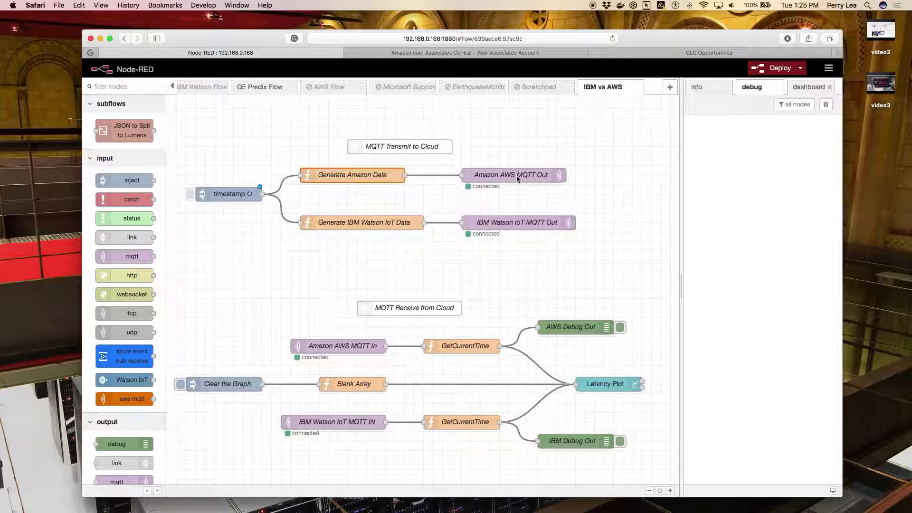
scroll("up", 3)
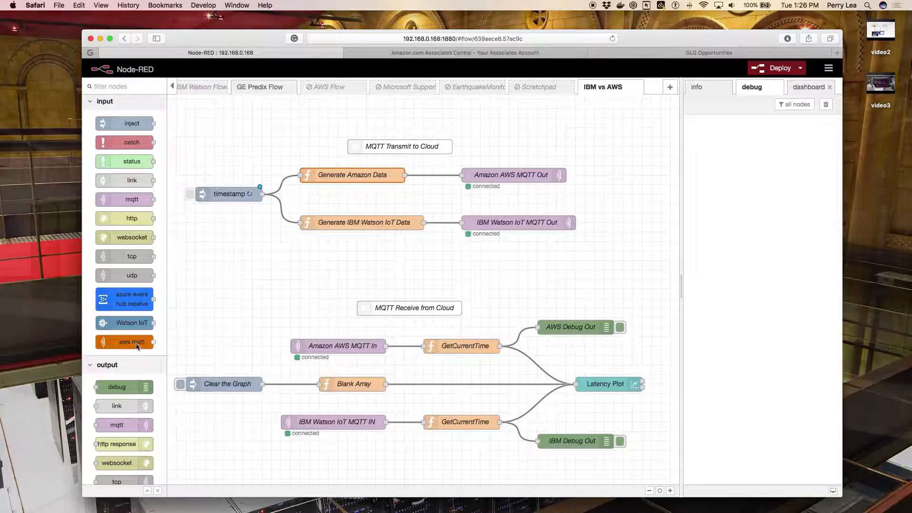
mouse_move(126, 342)
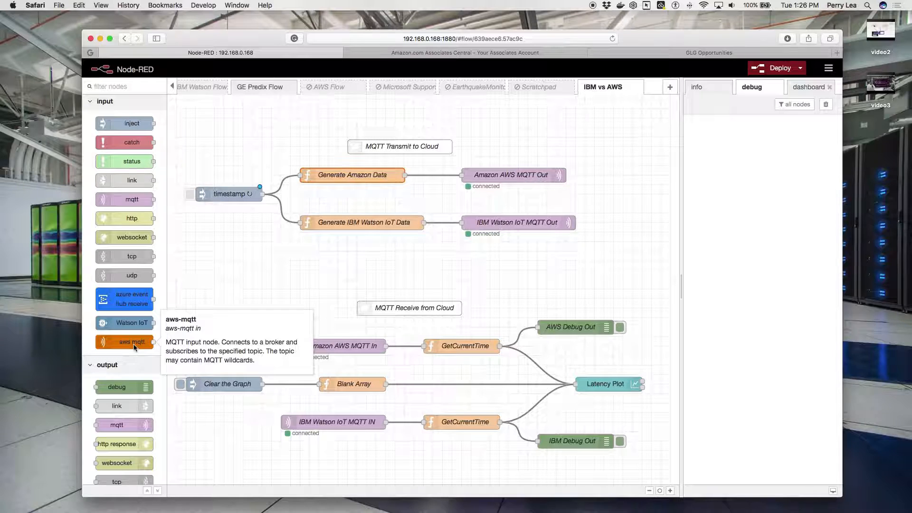
mouse_move(136, 325)
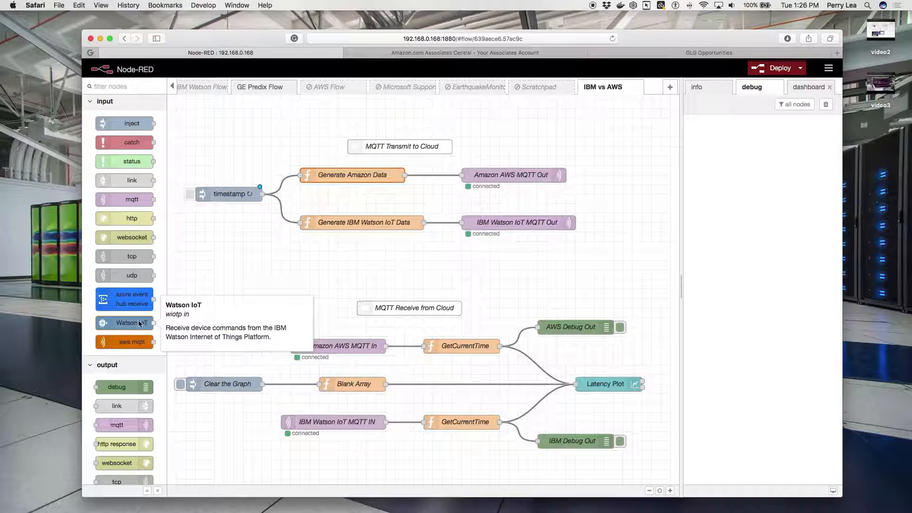
mouse_move(156, 194)
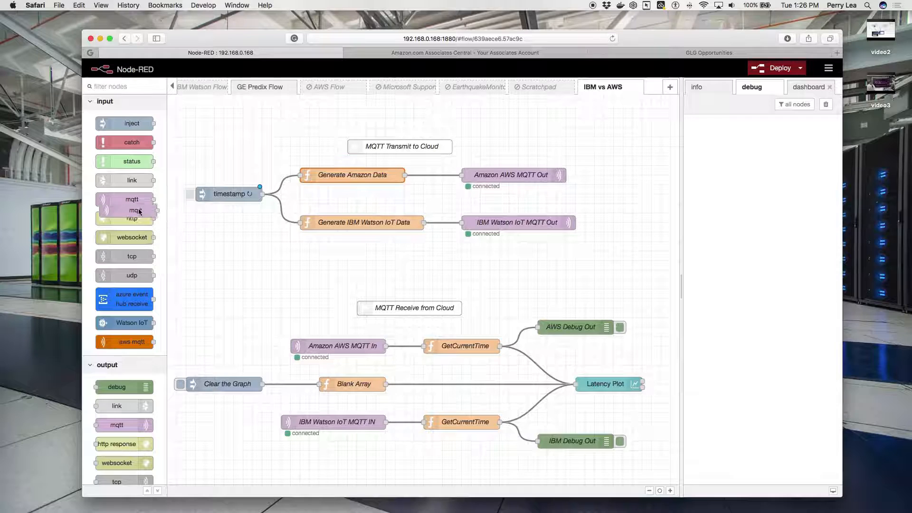
left_click(125, 199)
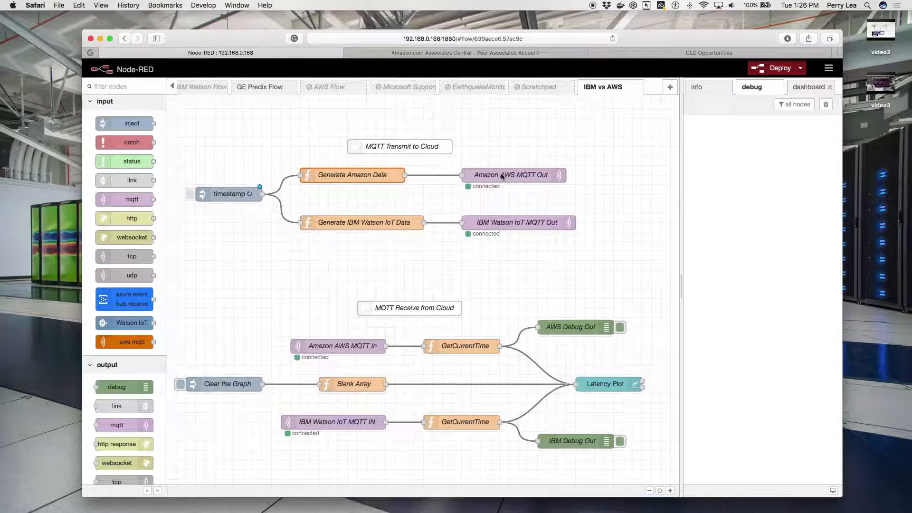
double_click(514, 175)
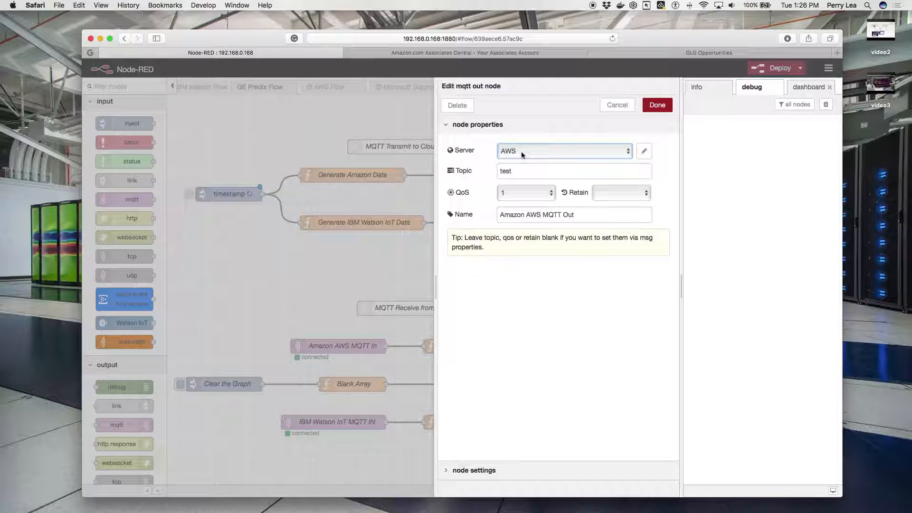
mouse_move(572, 154)
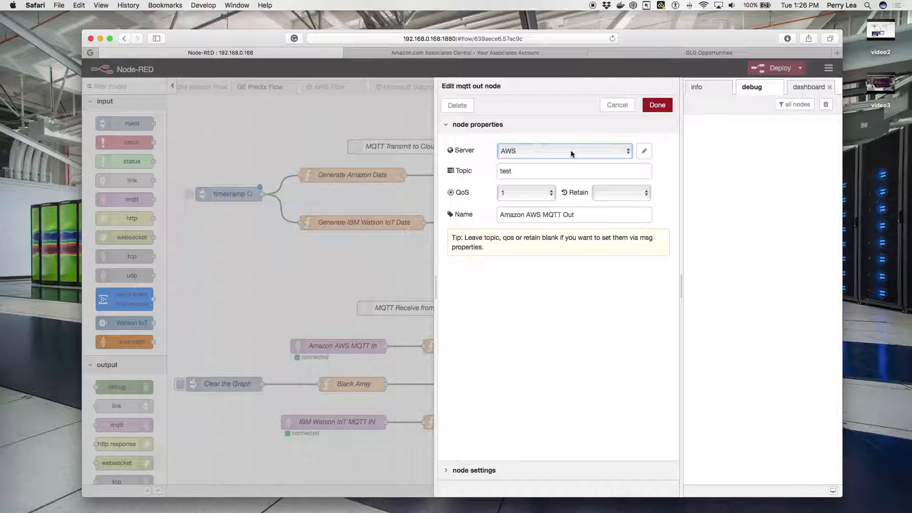
- From the Amazon AWS MQTT Out node, bring up the AWS mqtt-broker configuration
left_click(573, 171)
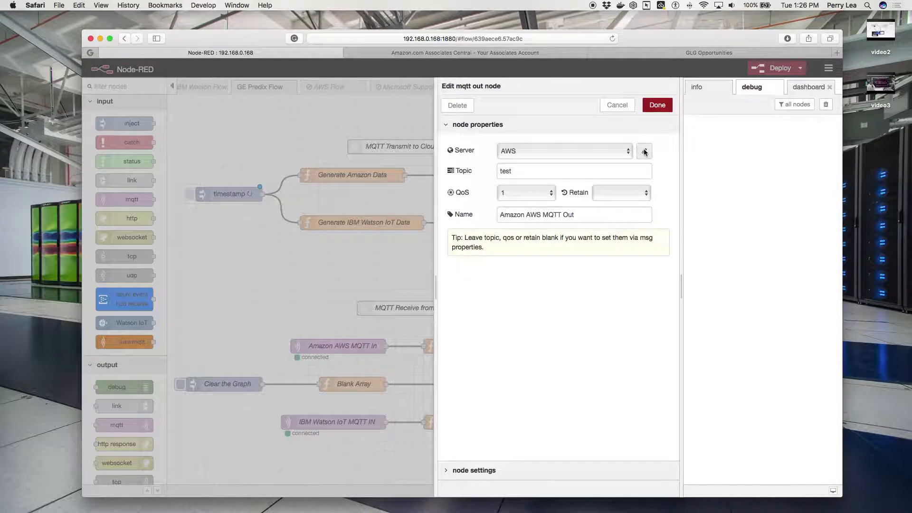
left_click(644, 151)
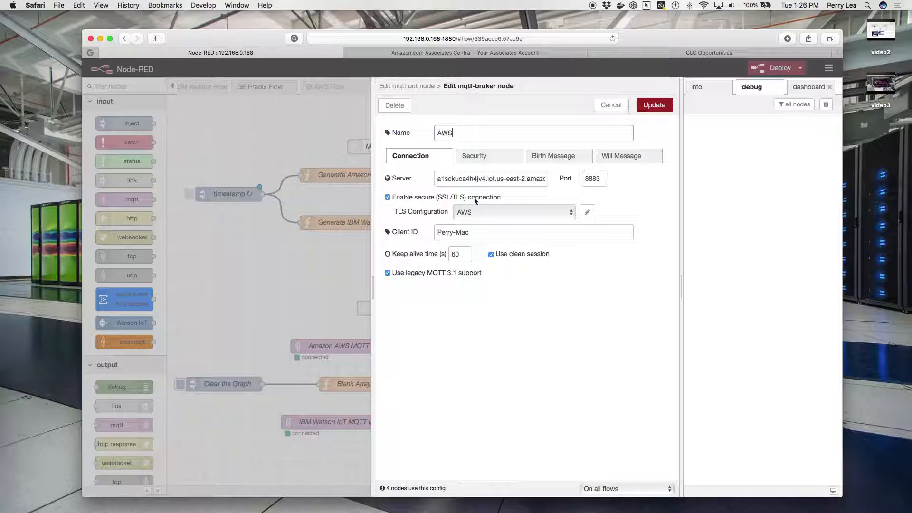
double_click(490, 179)
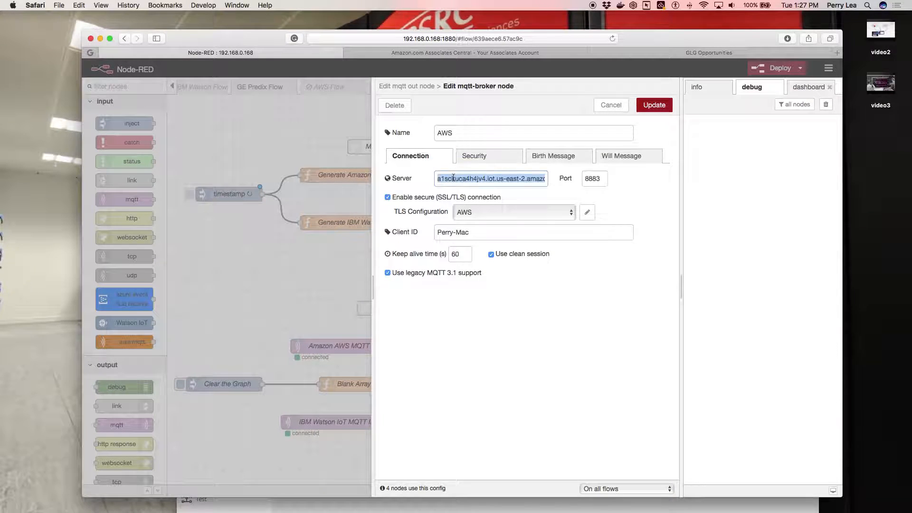
left_click(654, 106)
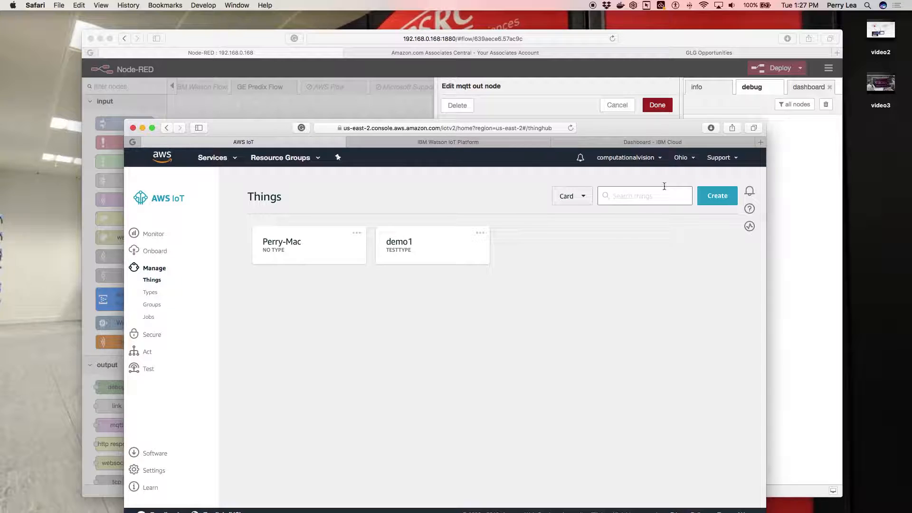
mouse_move(201, 284)
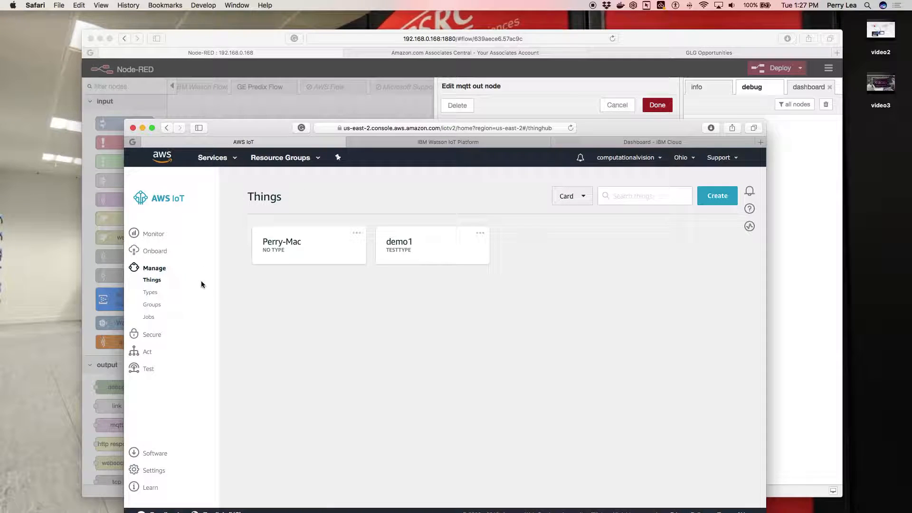
mouse_move(354, 234)
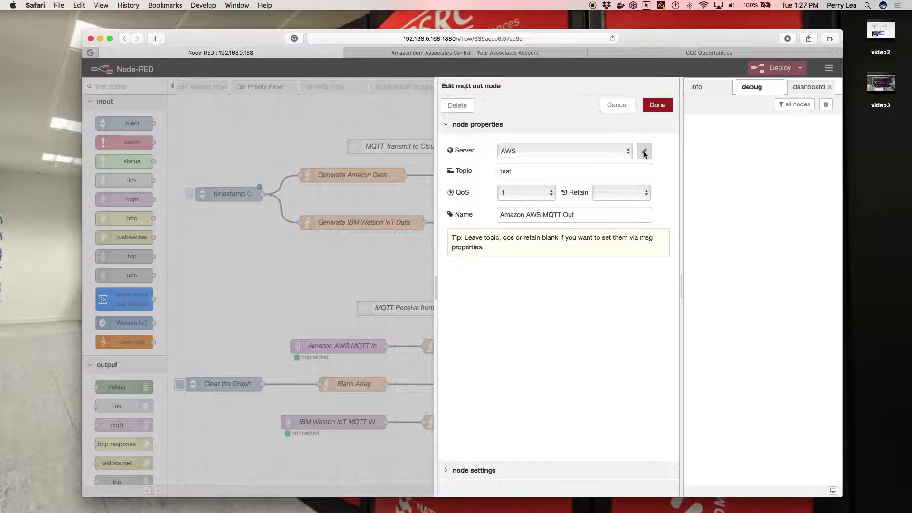
- Check the AWS broker's Security settings are empty, then bring up its AWS TLS configuration
left_click(644, 151)
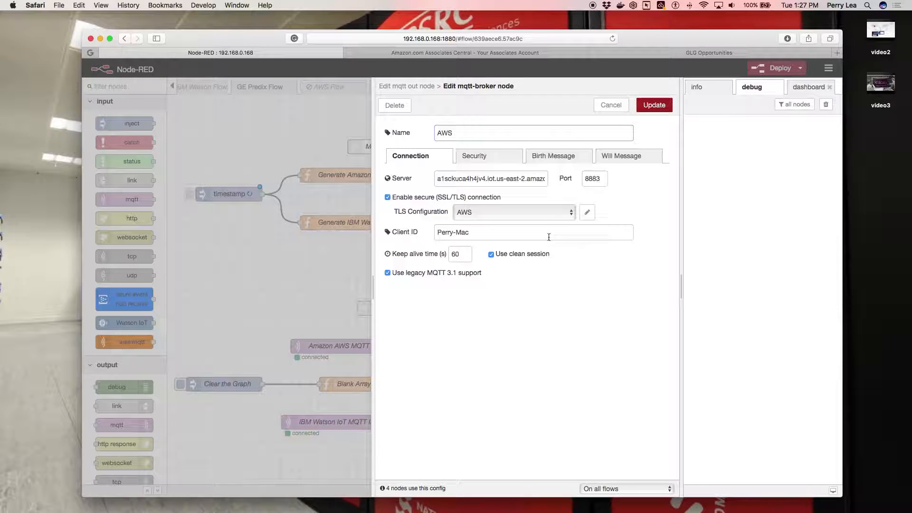
mouse_move(474, 156)
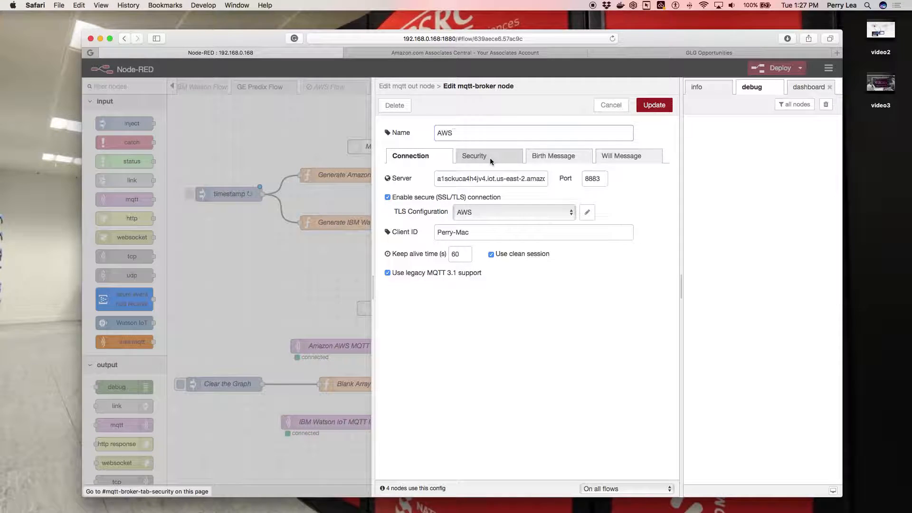
left_click(474, 156)
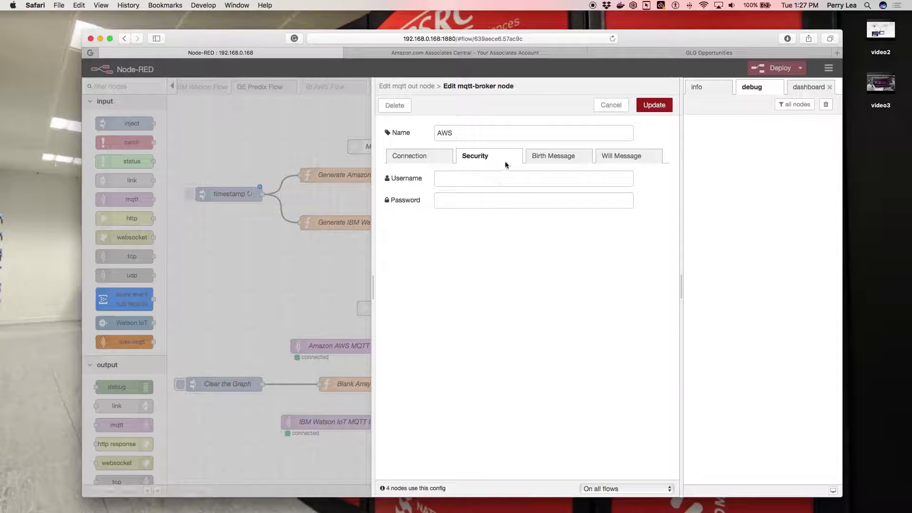
left_click(411, 156)
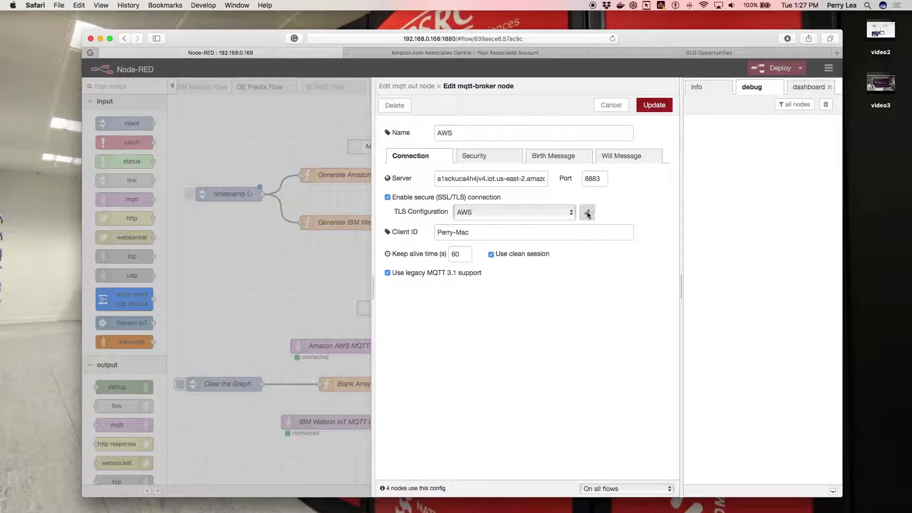
left_click(587, 212)
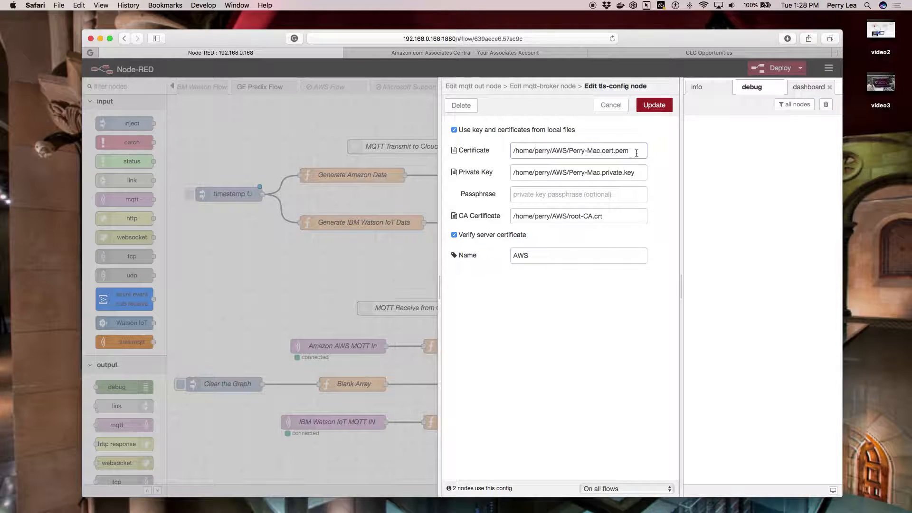
mouse_move(638, 172)
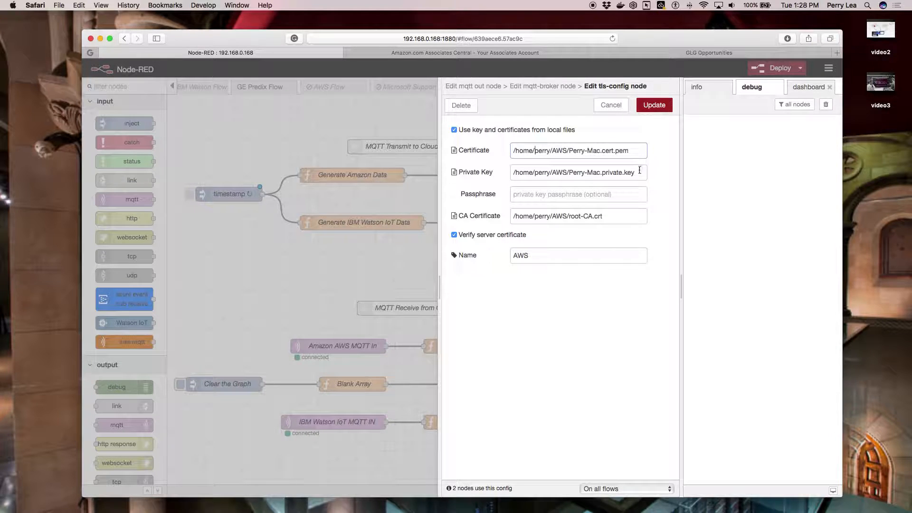
double_click(618, 172)
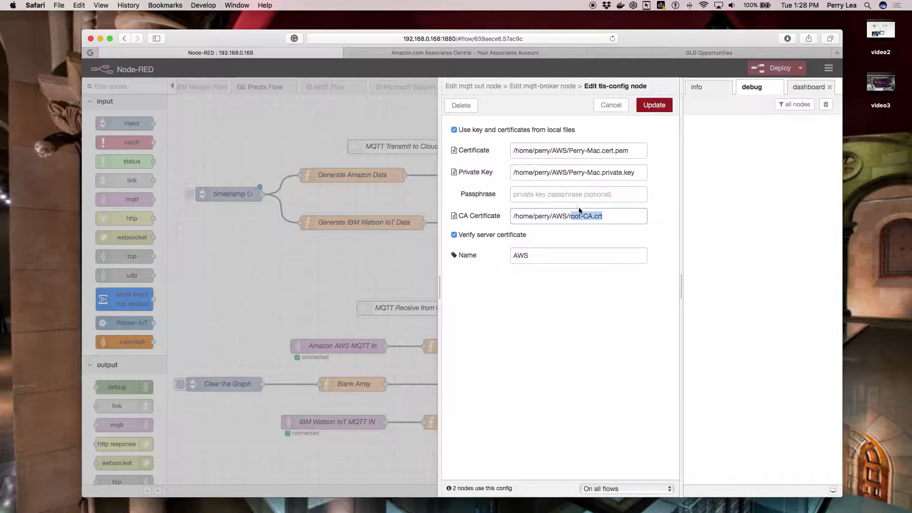
mouse_move(476, 133)
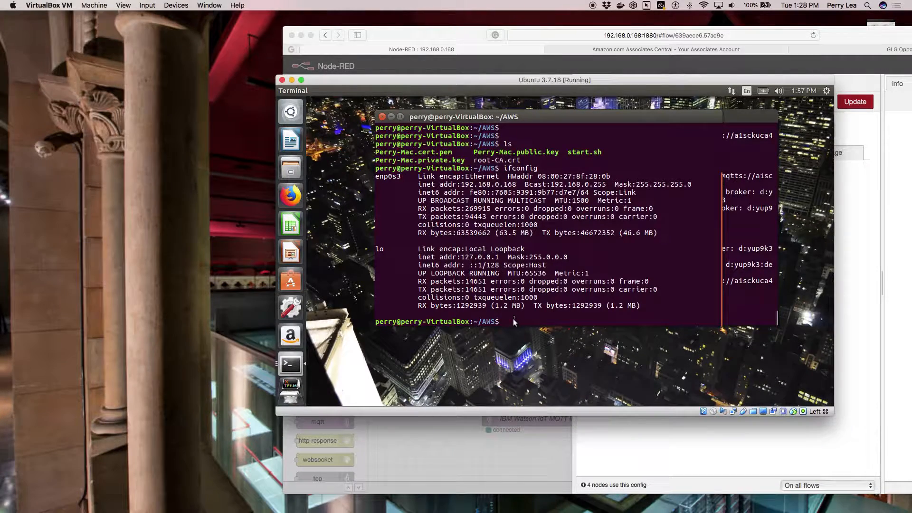
- Run pwd in the Ubuntu terminal to show the ~/AWS certificate folder path
type("pwd")
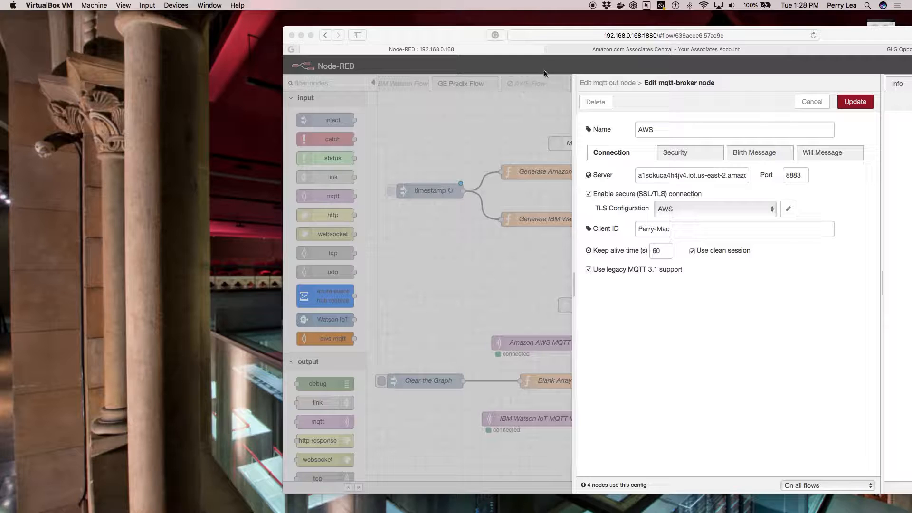
mouse_move(521, 118)
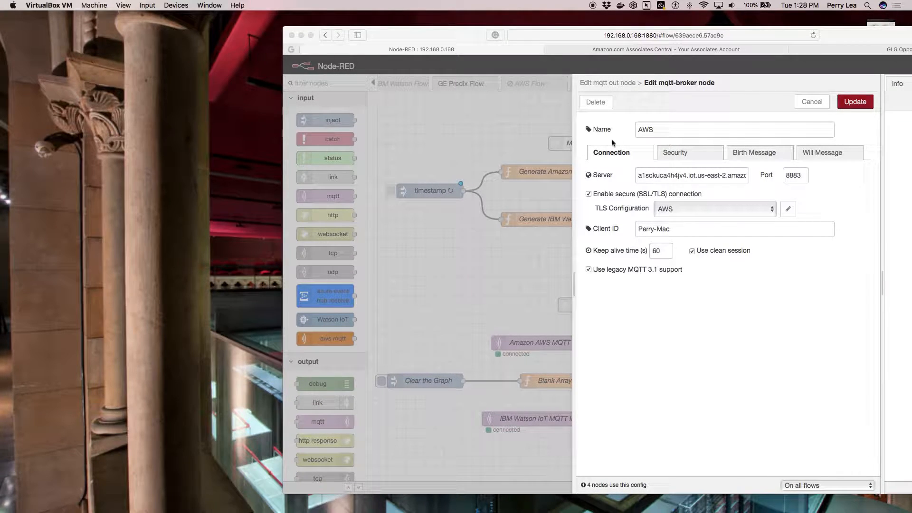
mouse_move(501, 133)
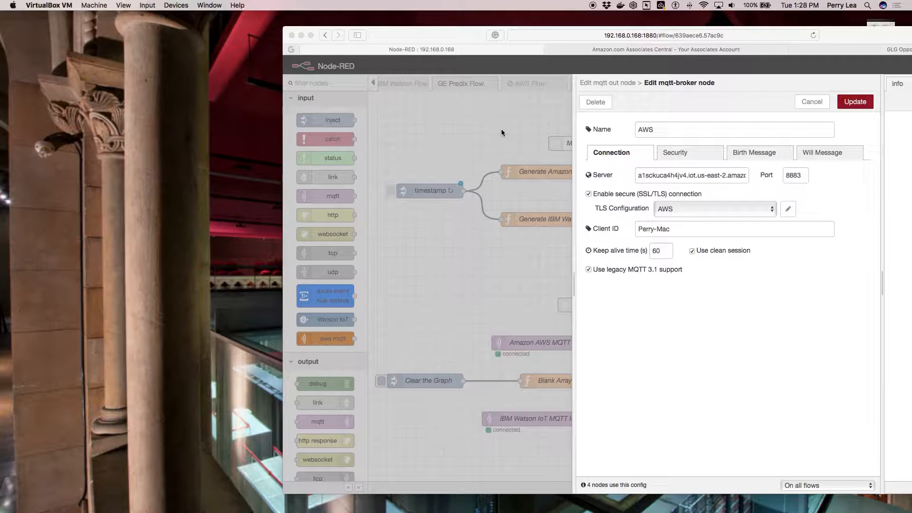
mouse_move(795, 309)
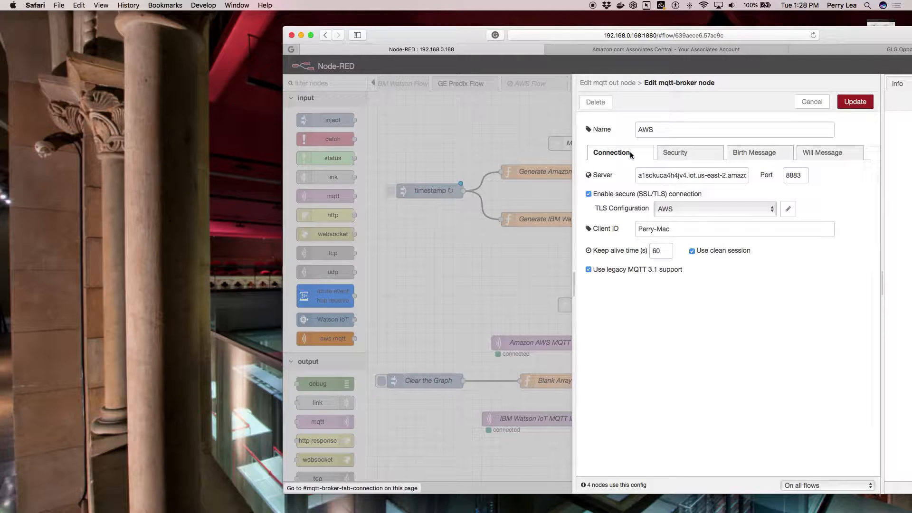
mouse_move(608, 196)
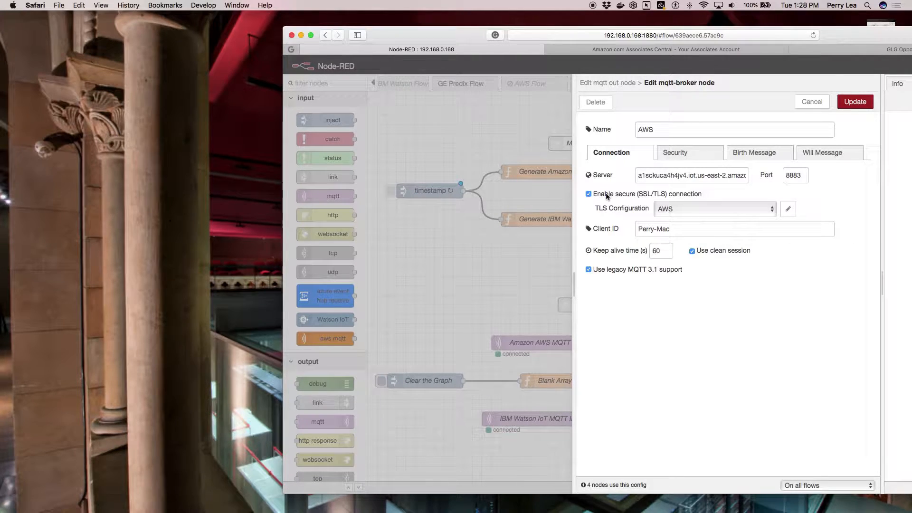
mouse_move(661, 196)
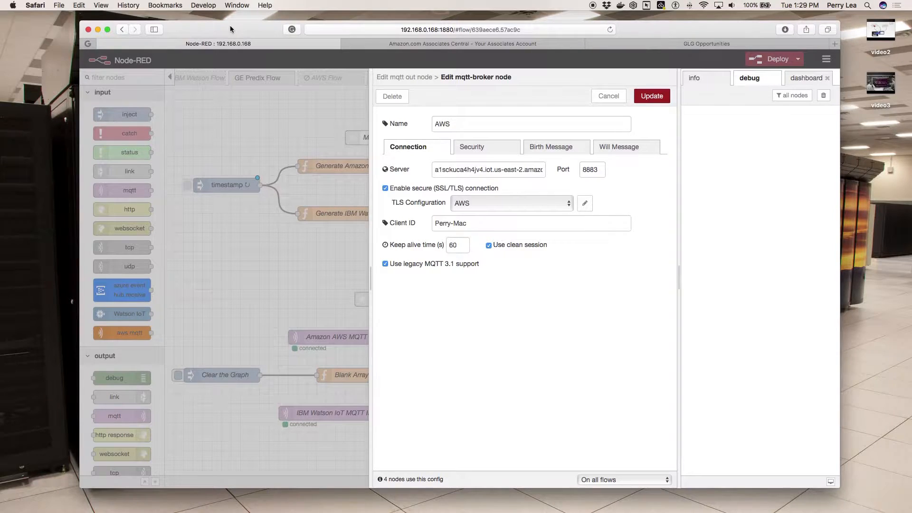
mouse_move(327, 121)
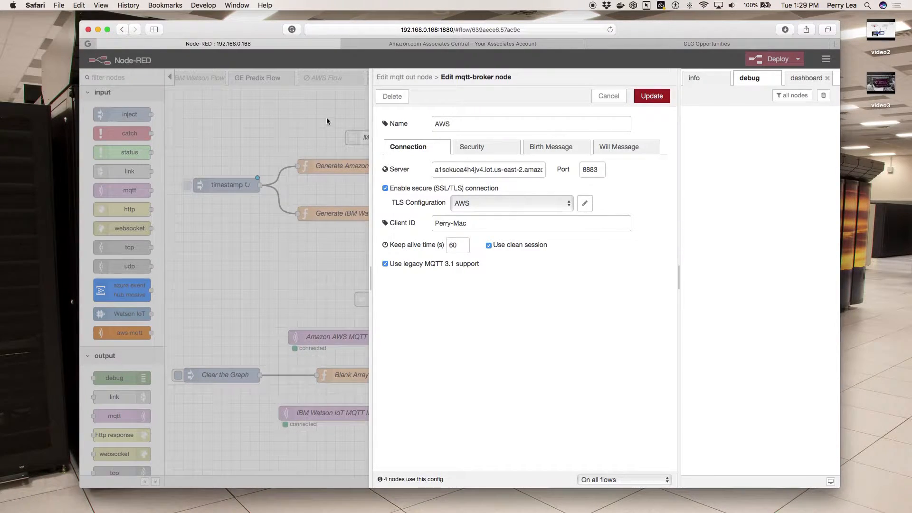